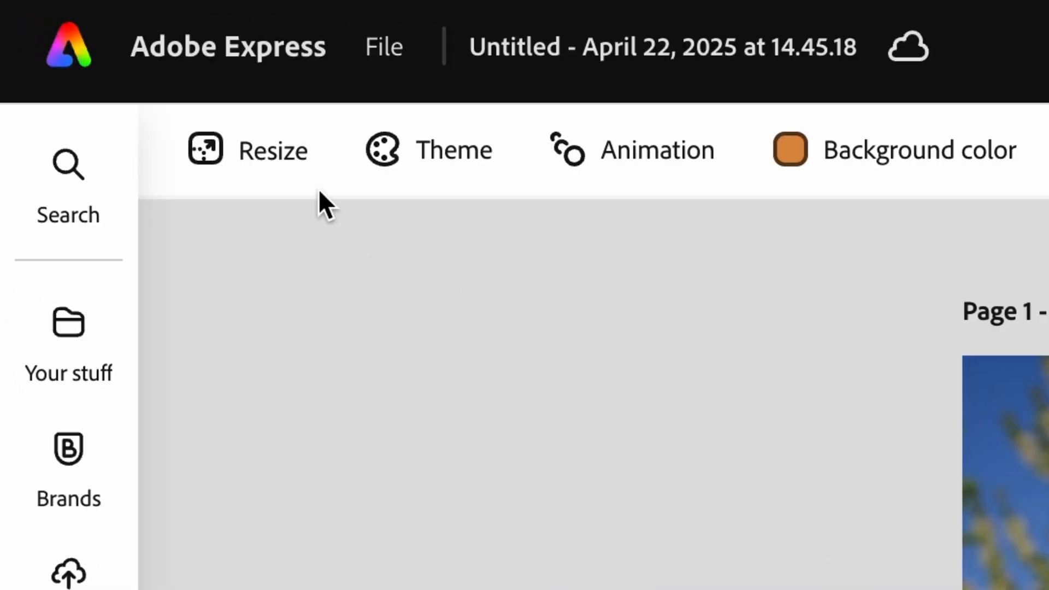
- Open the Resize options for the square 1080×1080 dog adoption flyer
{"action": "left_click", "coordinate": [272, 150]}
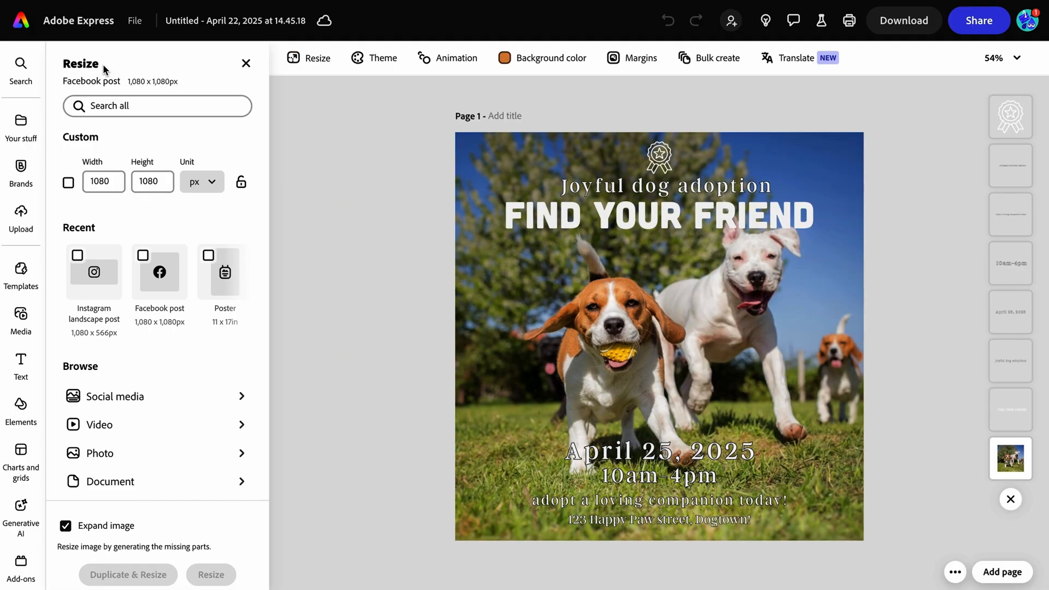
{"action": "mouse_move", "coordinate": [248, 299]}
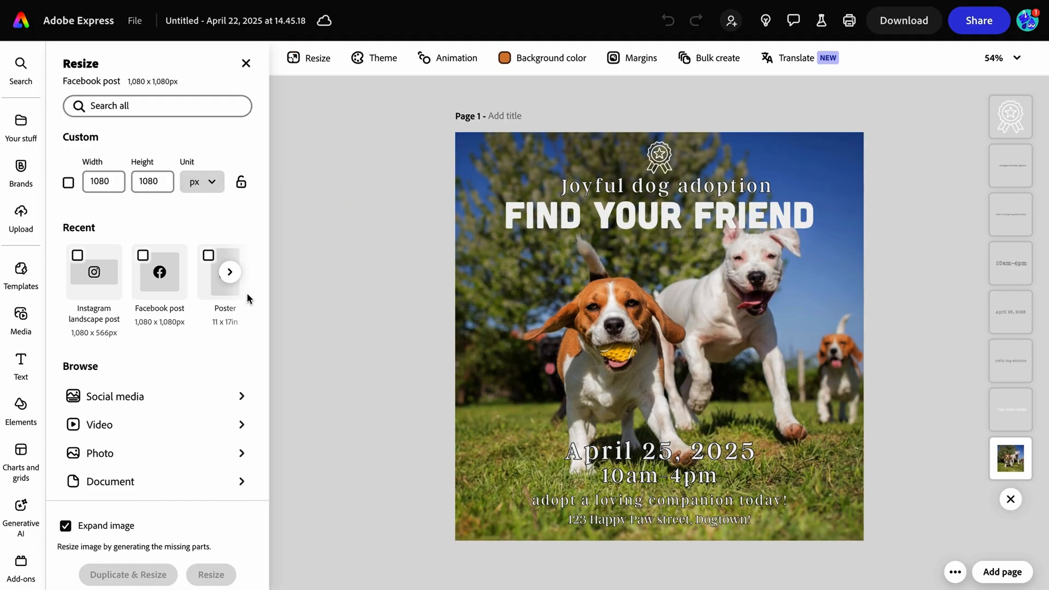
- Duplicate the flyer into three sizes, including Instagram story and an 11 x 17in poster
{"action": "left_click", "coordinate": [230, 272]}
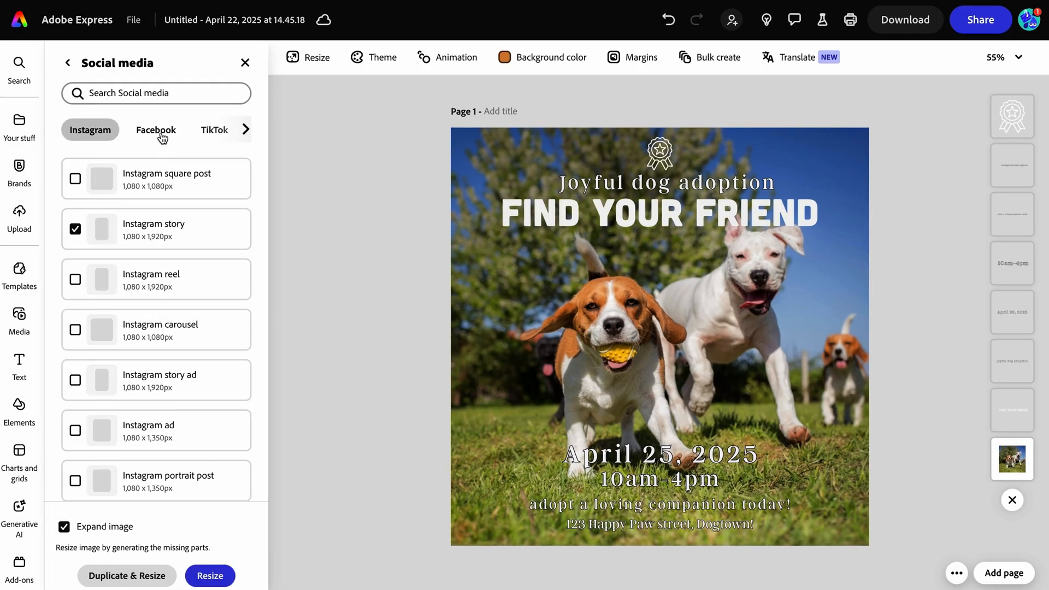
{"action": "left_click", "coordinate": [68, 62]}
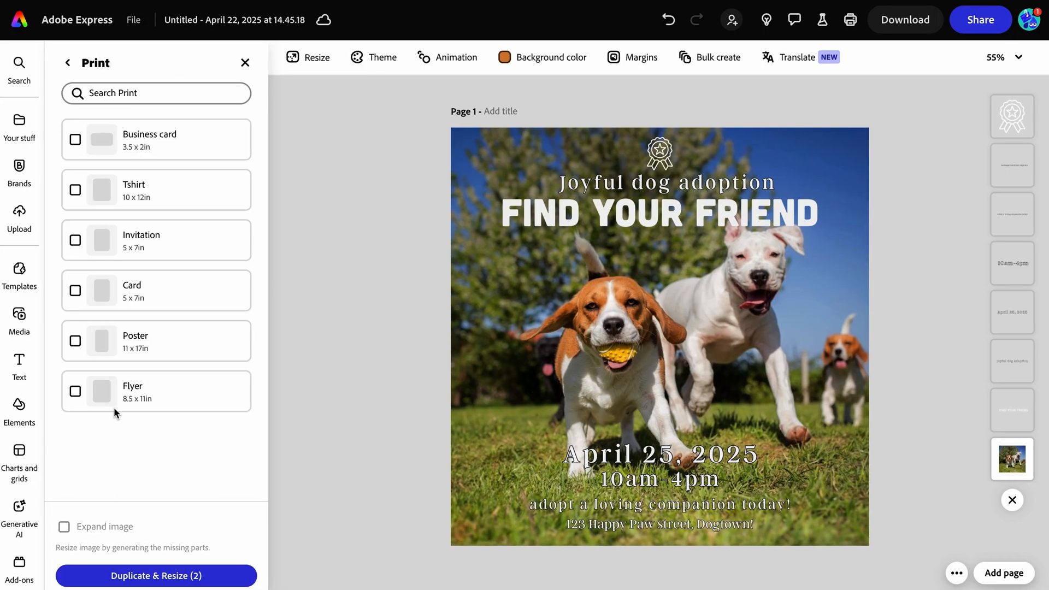
{"action": "left_click", "coordinate": [75, 341]}
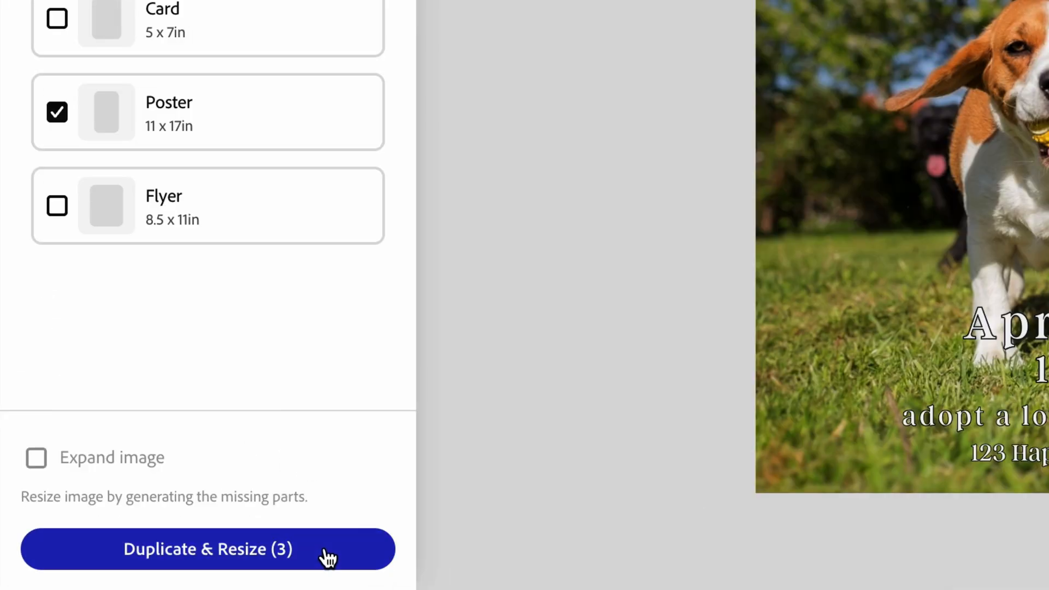
{"action": "left_click", "coordinate": [208, 548]}
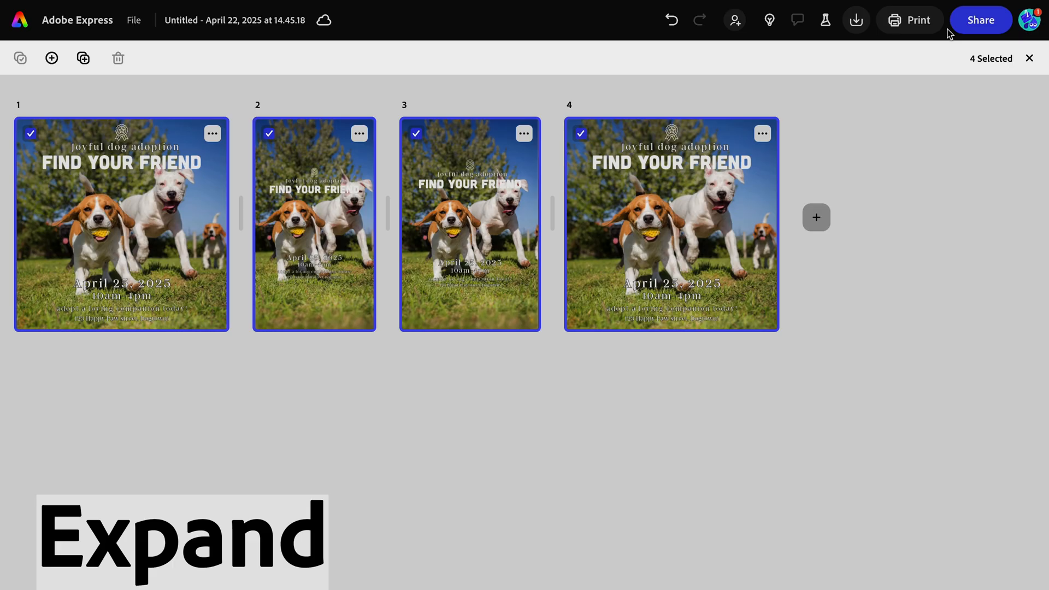
{"action": "mouse_move", "coordinate": [149, 226]}
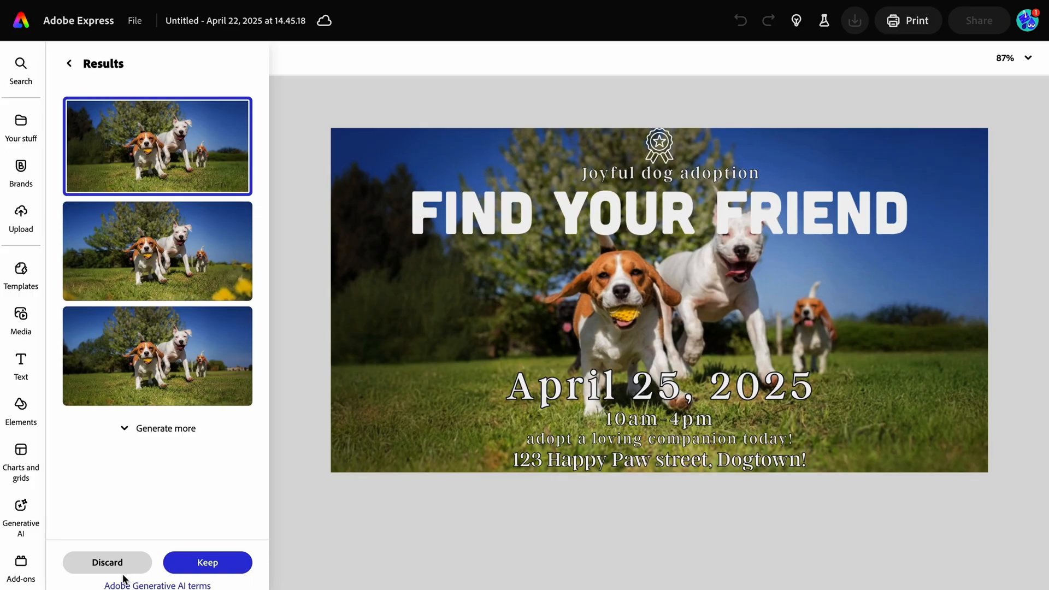
- Pick a generated landscape expansion of the dog photo and keep it
{"action": "left_click", "coordinate": [157, 251]}
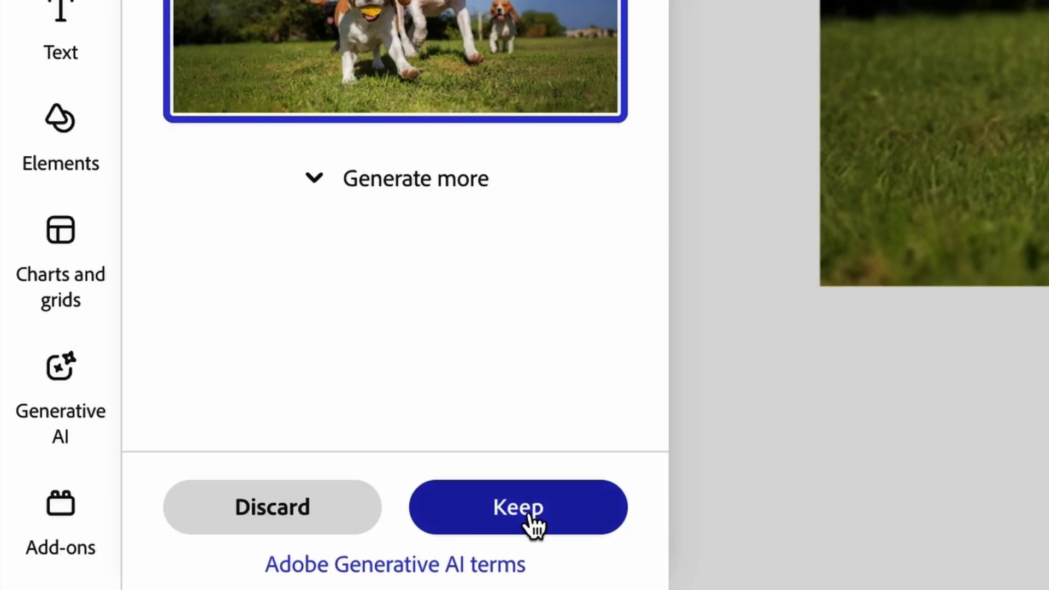
{"action": "left_click", "coordinate": [518, 507]}
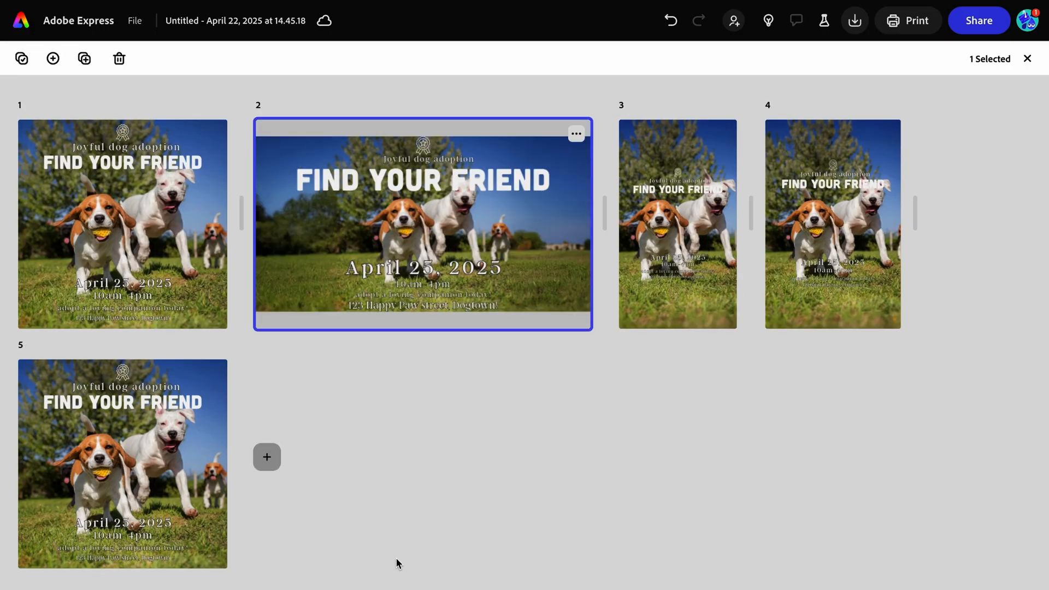
{"action": "mouse_move", "coordinate": [641, 519]}
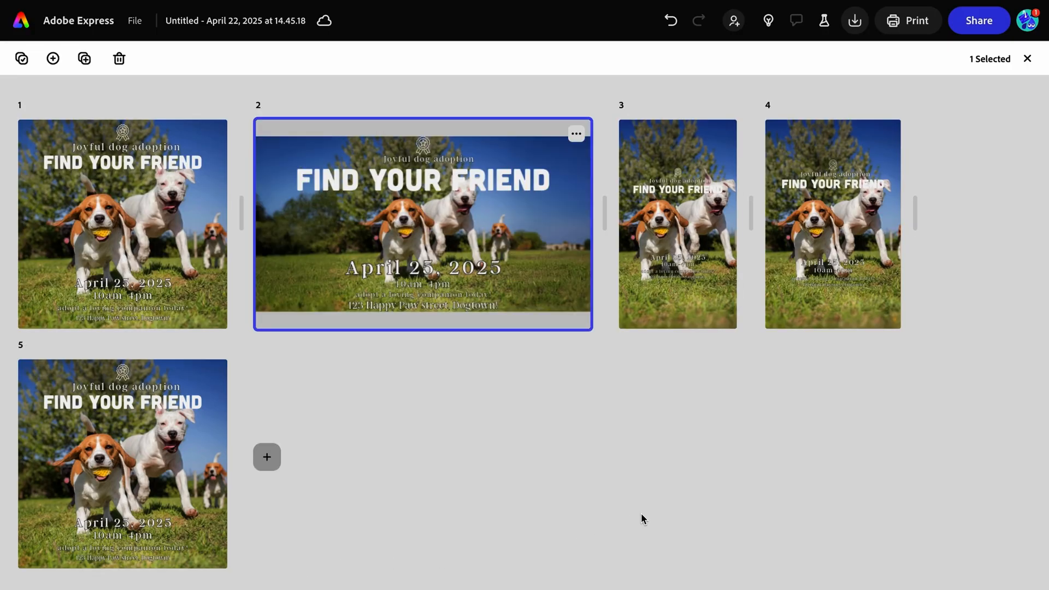